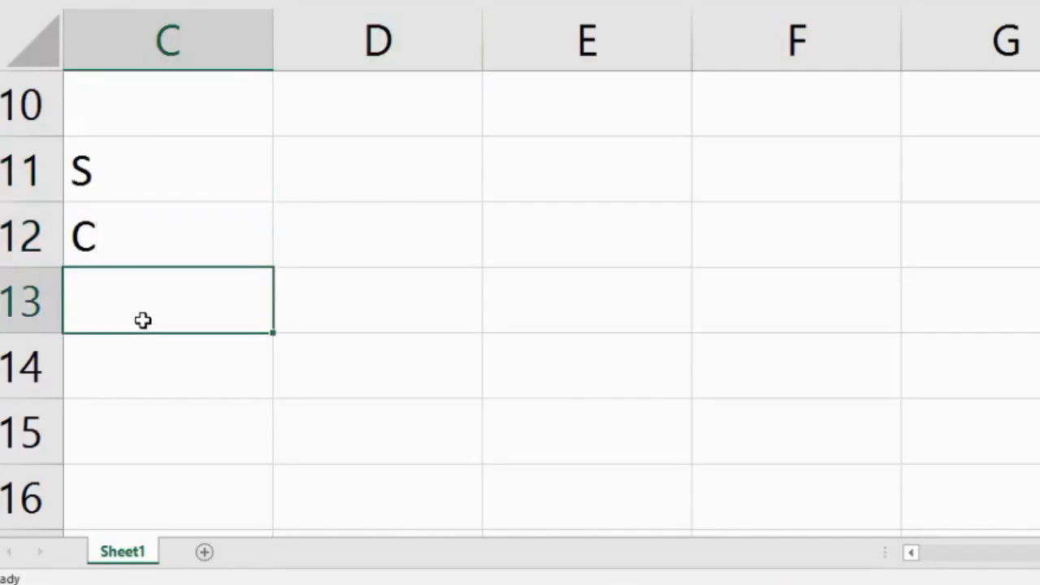
Fill the letter grid: S, C, S, C in C11:C14, E in D11:D14, P, A, P, A in E11:E14.
text(S)
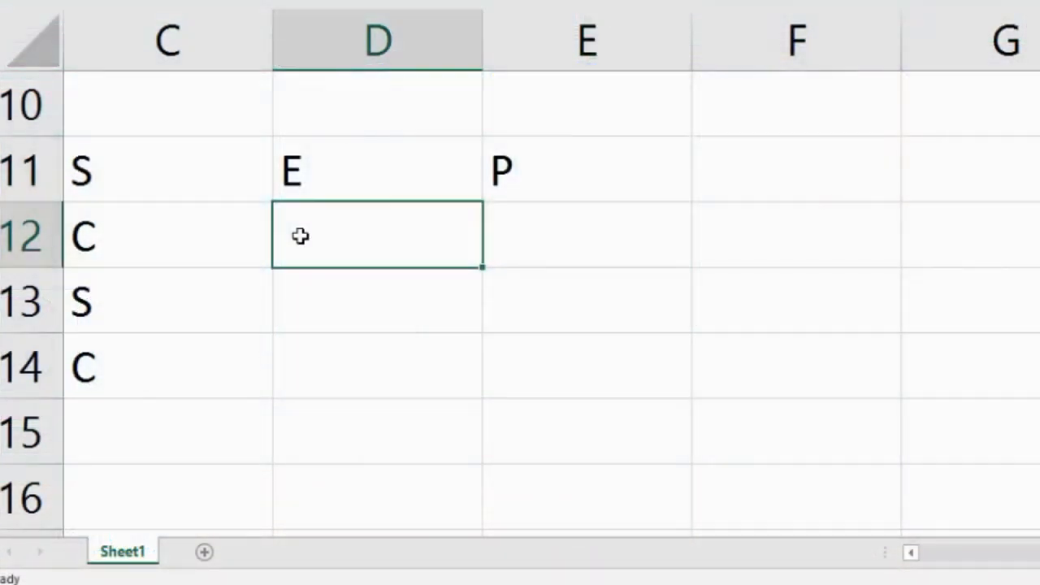
text(E)
click(587, 234)
text(A)
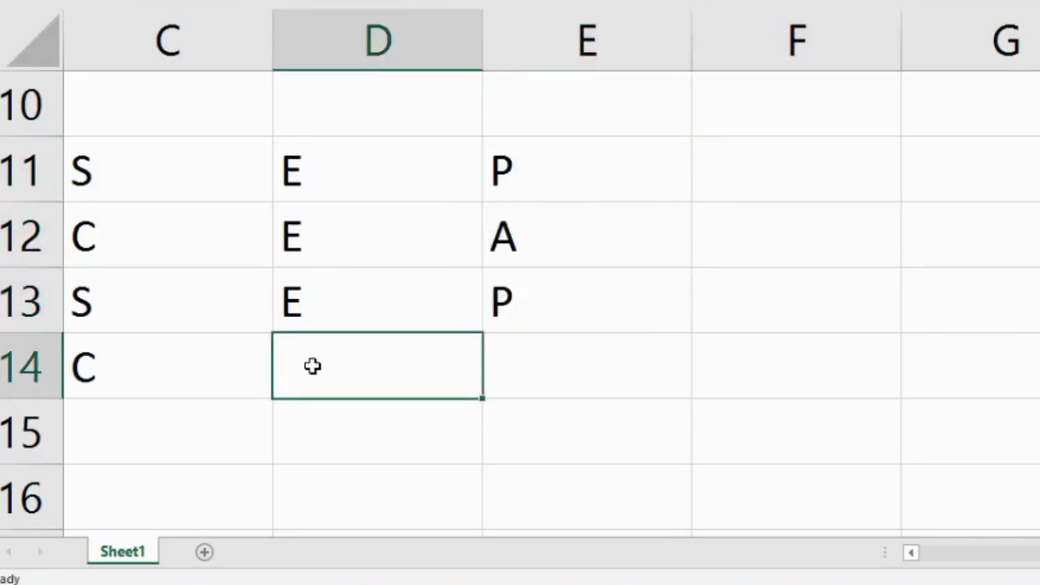
text(E)
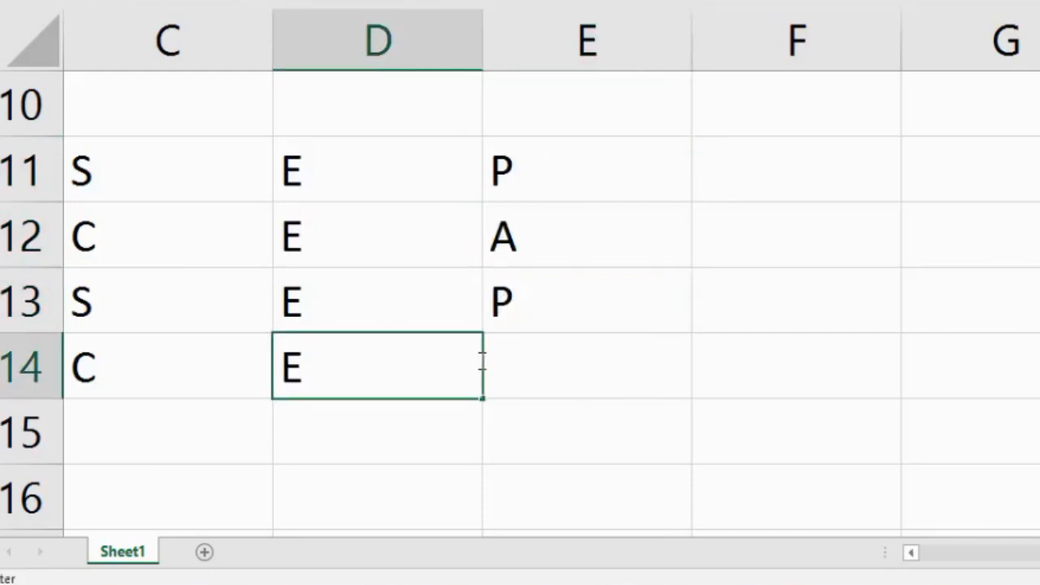
click(587, 368)
text(A)
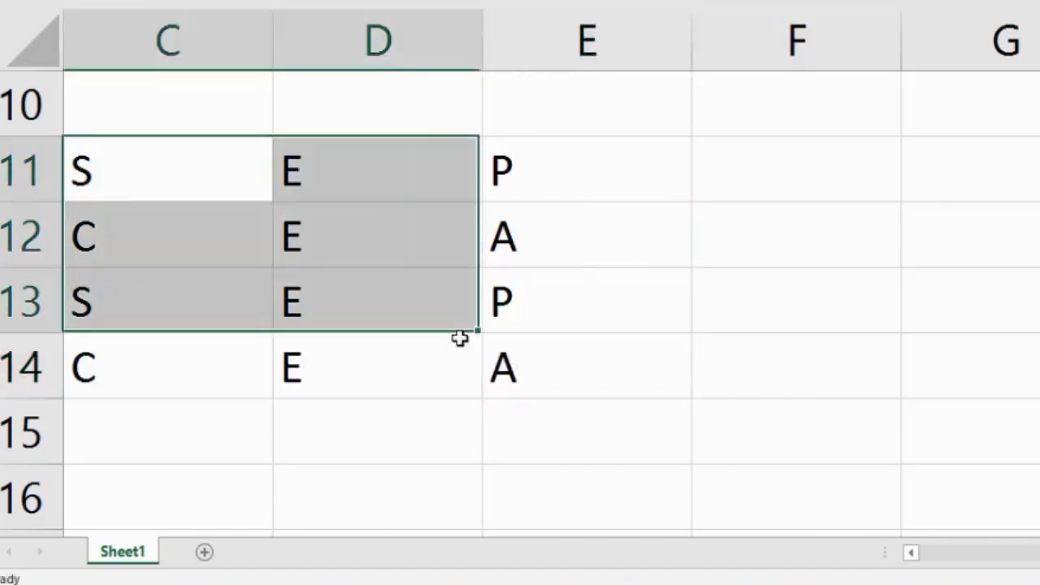
click(377, 300)
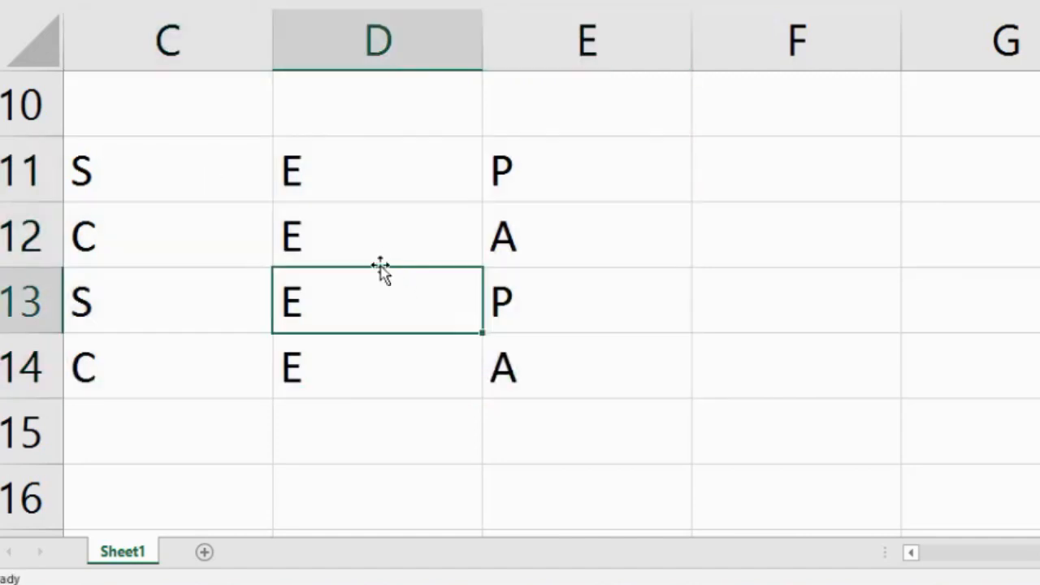
mouse_move(251, 182)
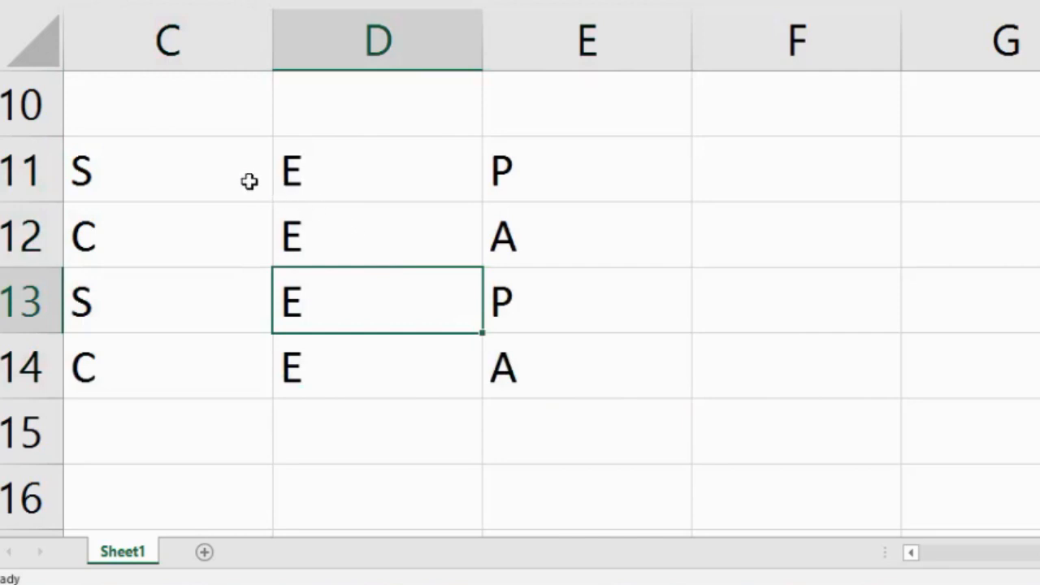
mouse_move(218, 191)
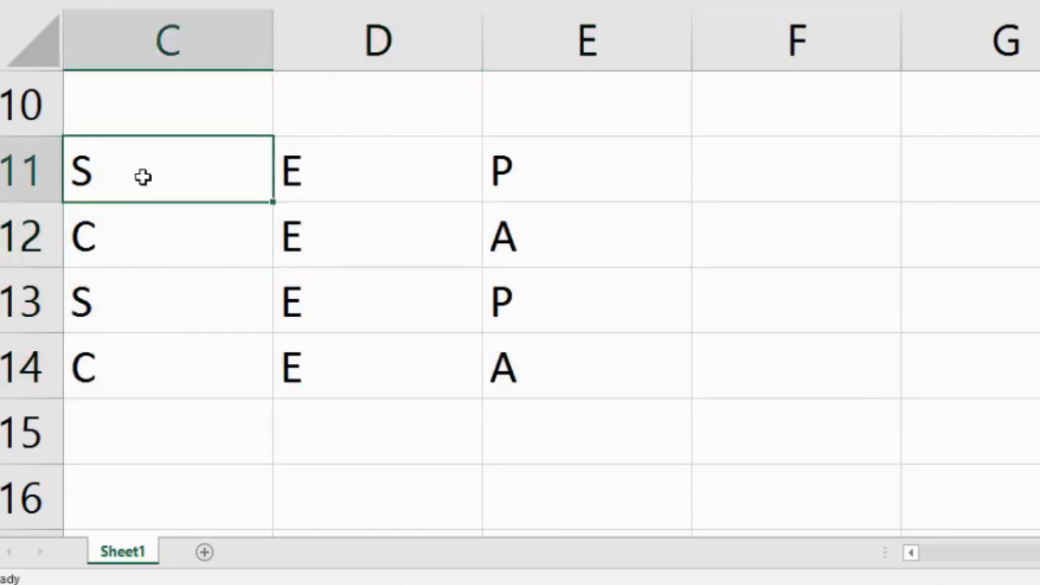
drag(169, 171, 586, 170)
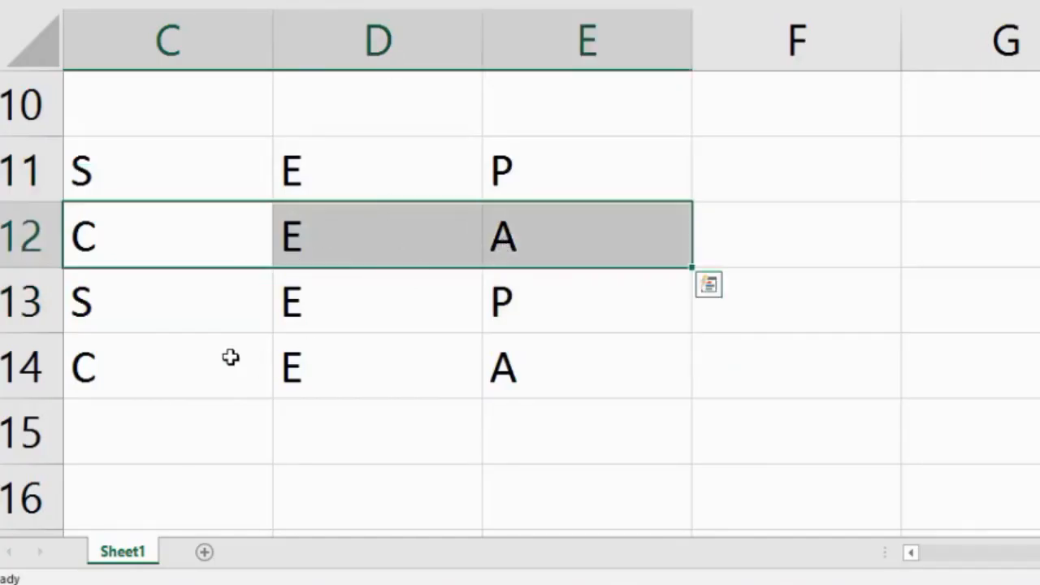
Expand the column C letters into the labels SPI, CPI, SV and CV.
double_click(377, 170)
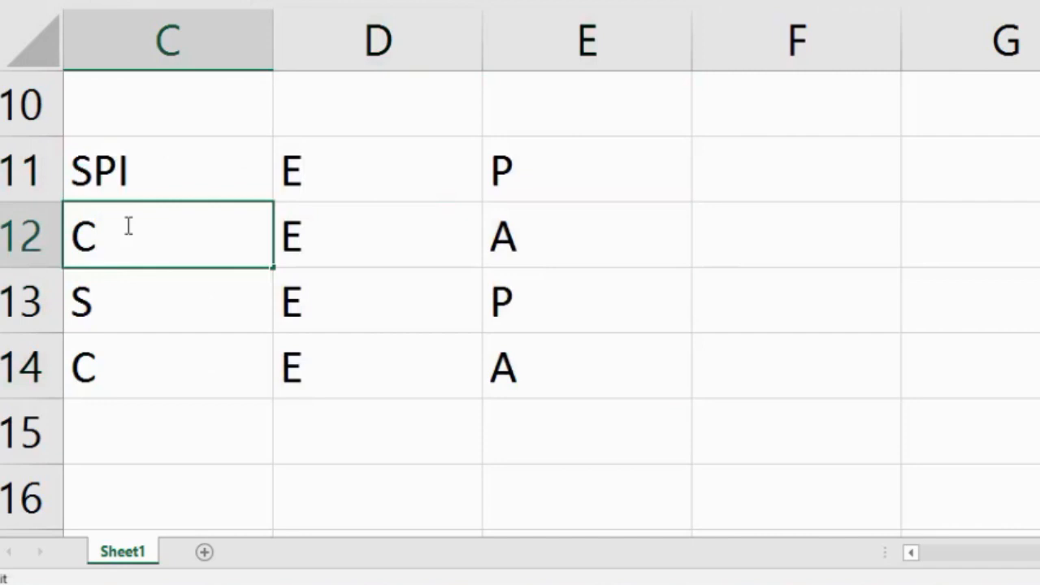
text(PI)
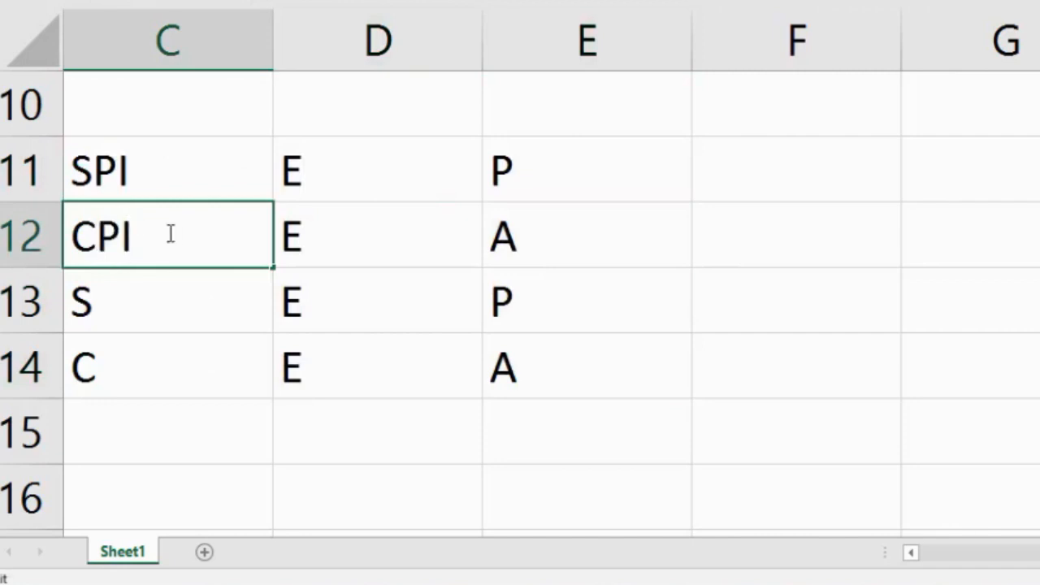
click(167, 171)
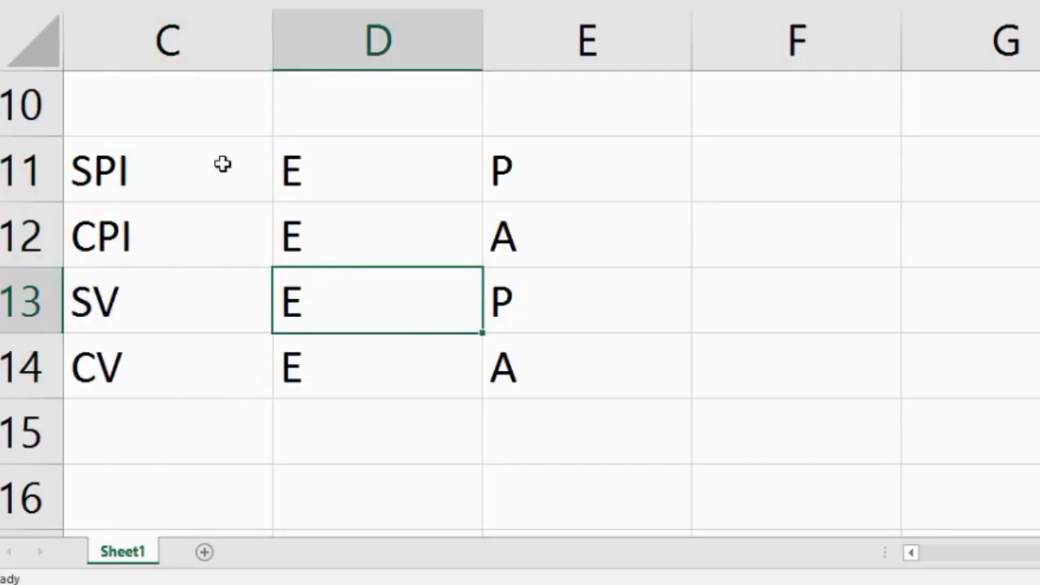
Make the E entries in D11:D14 bold with a green font colour.
drag(166, 169, 166, 237)
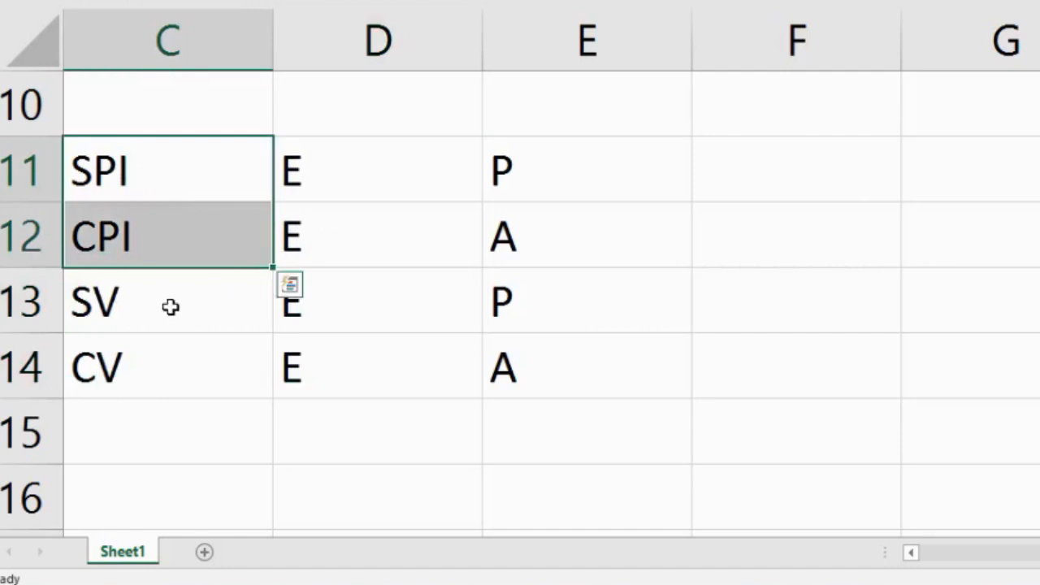
click(166, 366)
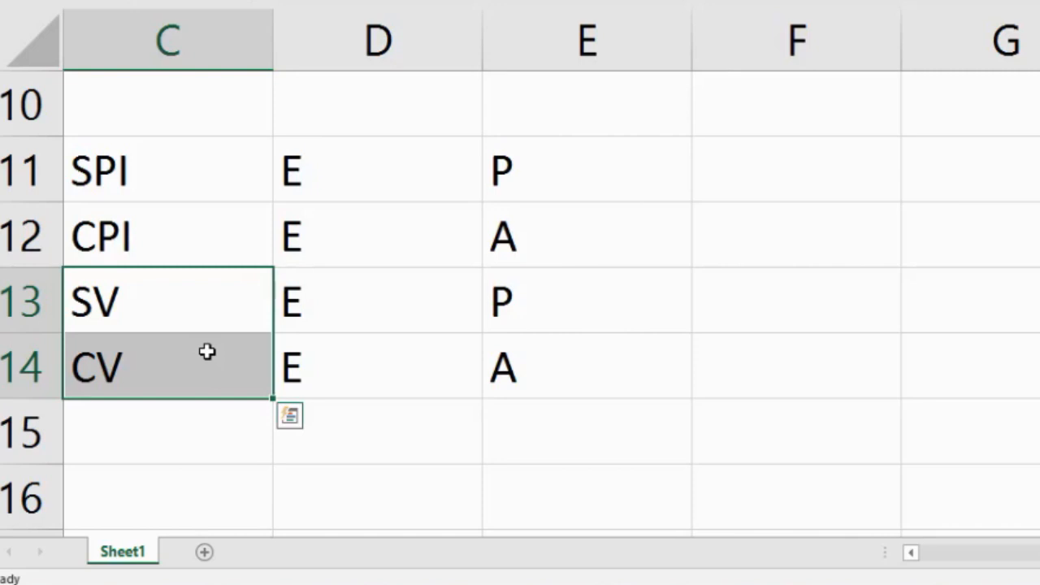
click(377, 171)
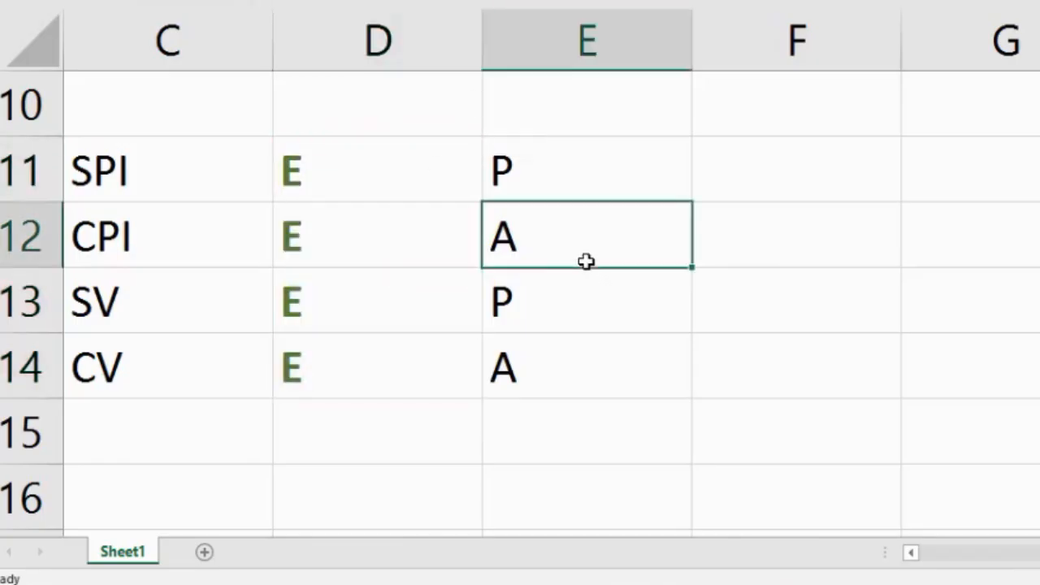
mouse_move(358, 372)
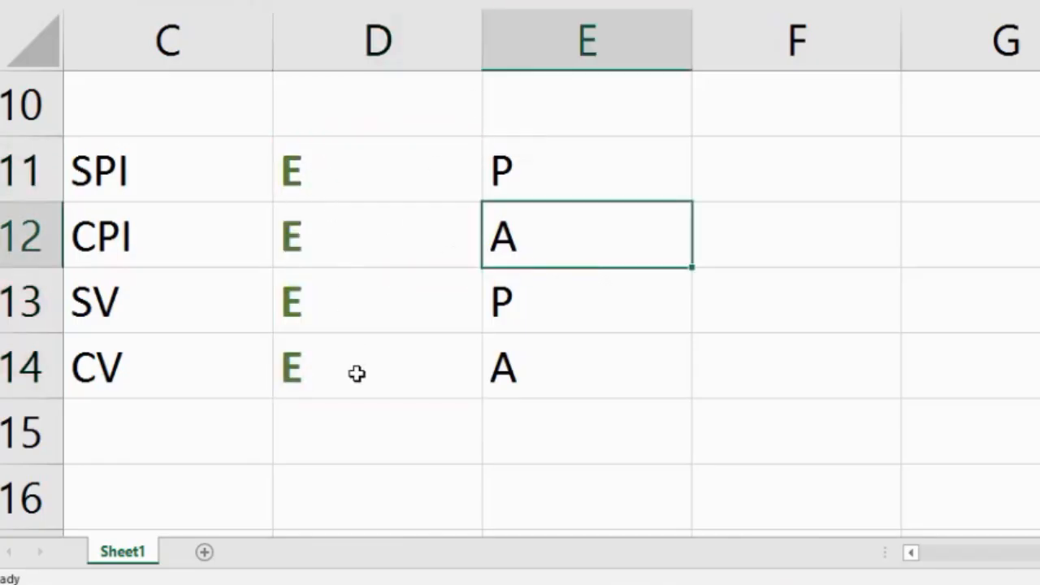
text(V)
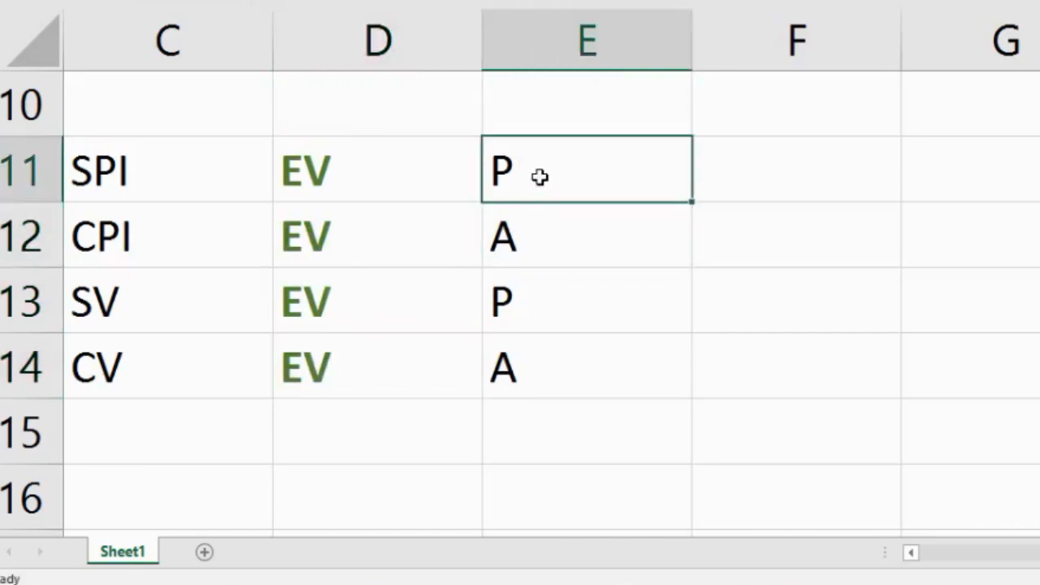
text(V)
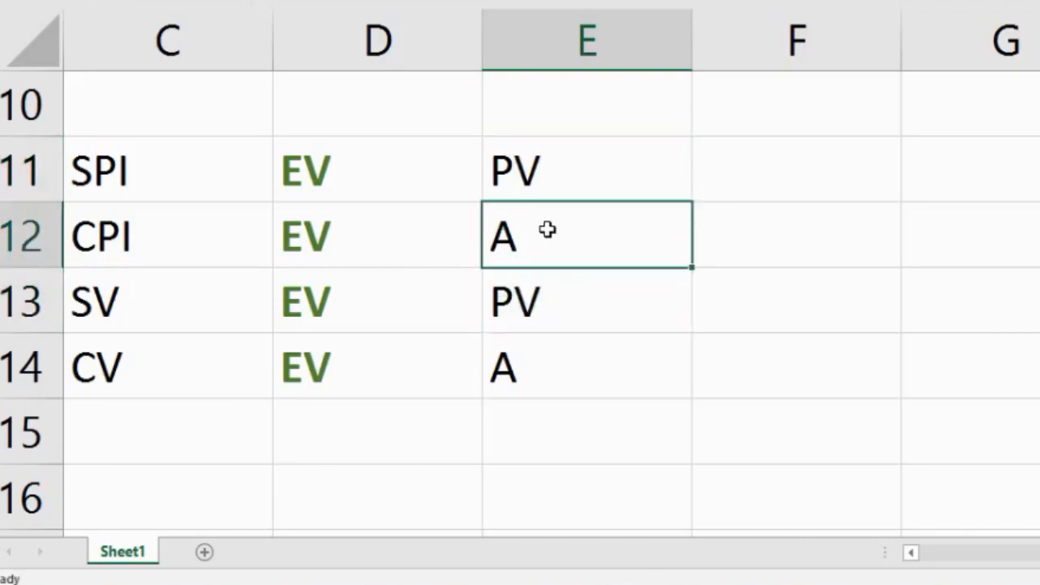
text(C)
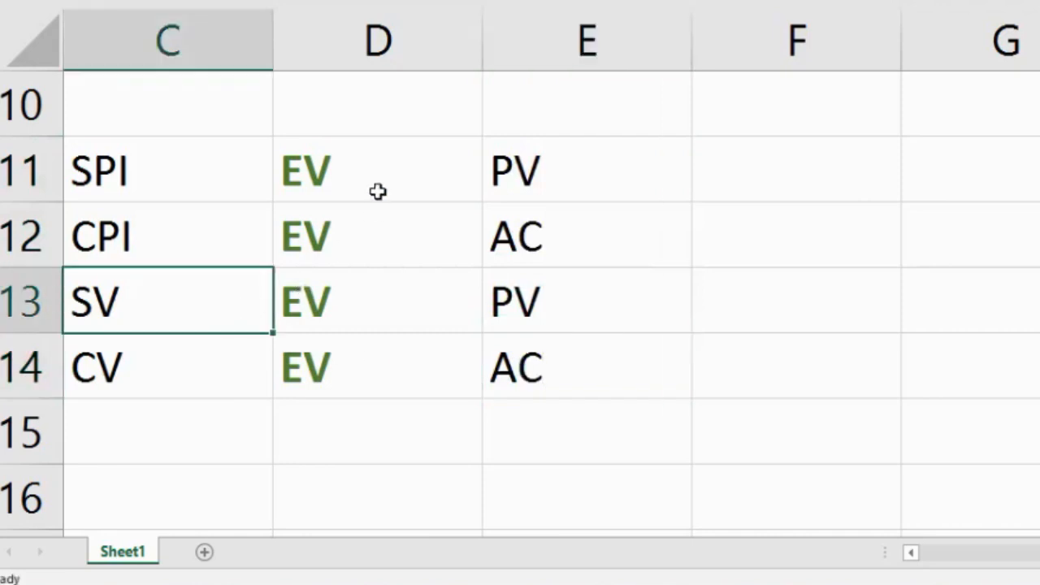
mouse_move(380, 174)
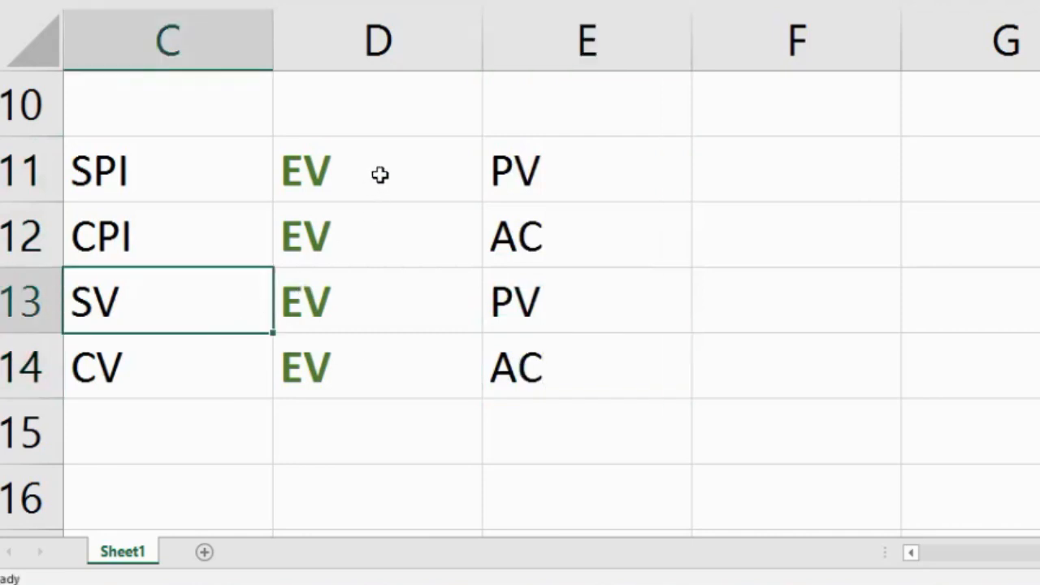
click(377, 171)
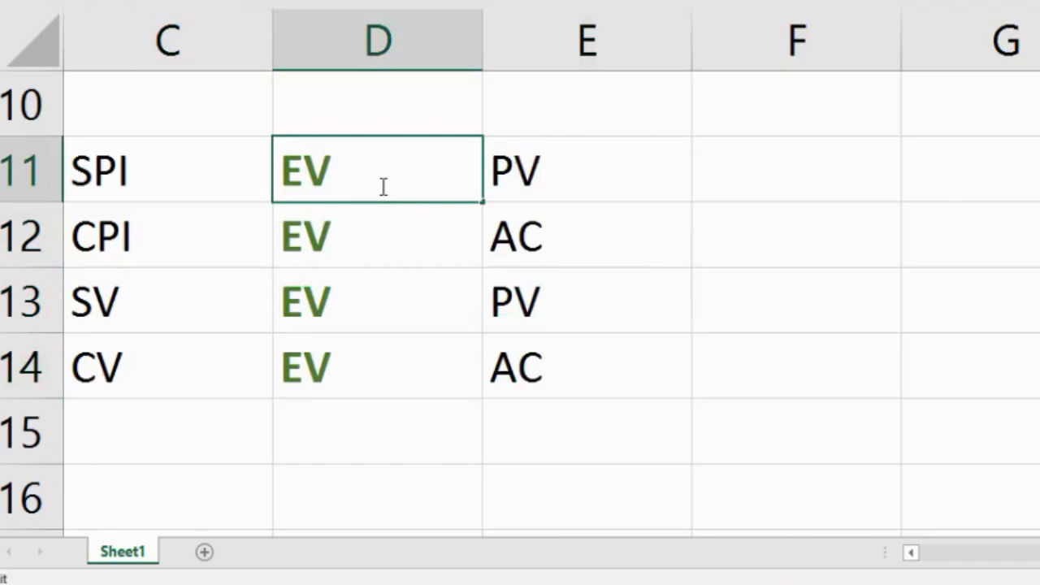
Add ' /' after EV for SPI and CPI and ' -' after EV for SV and CV.
text(/)
click(377, 234)
text( /)
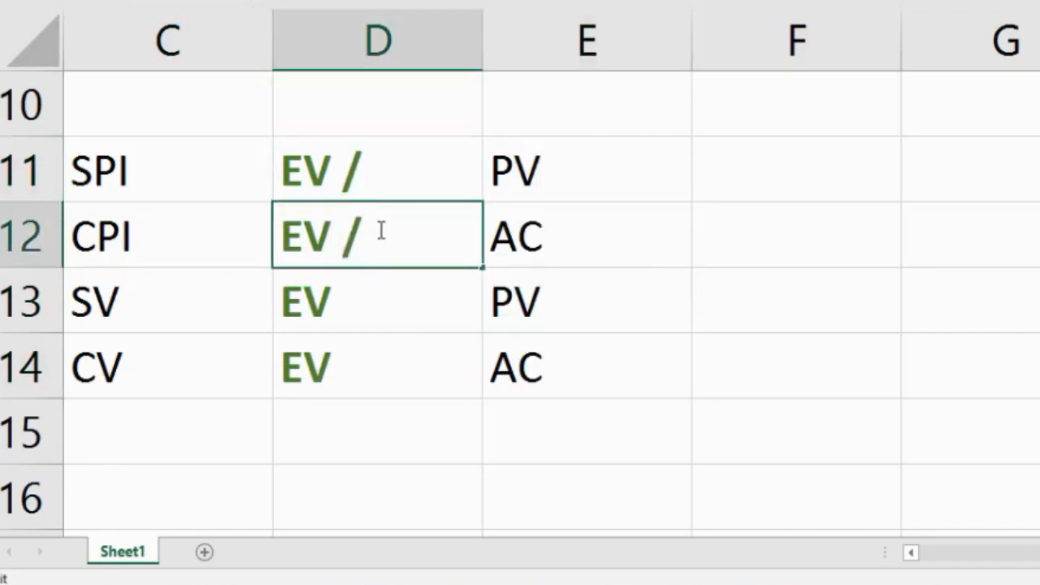
click(377, 301)
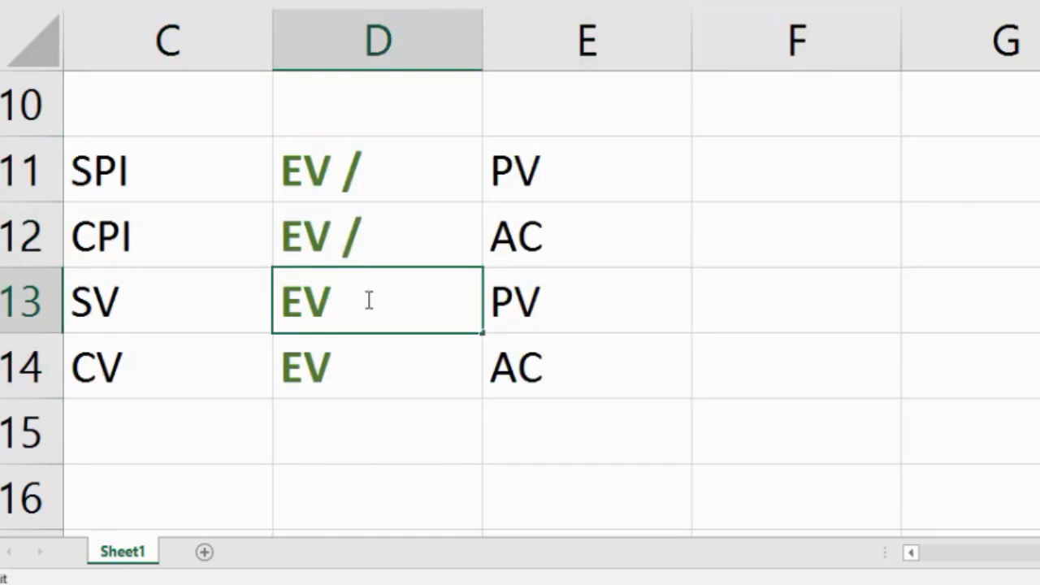
text(-)
click(377, 367)
text( -)
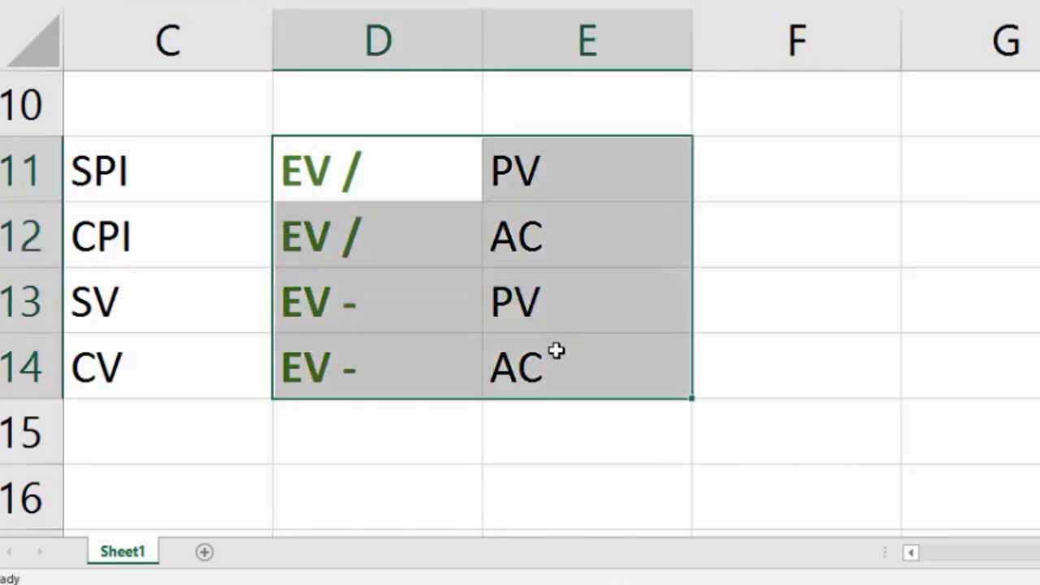
click(377, 169)
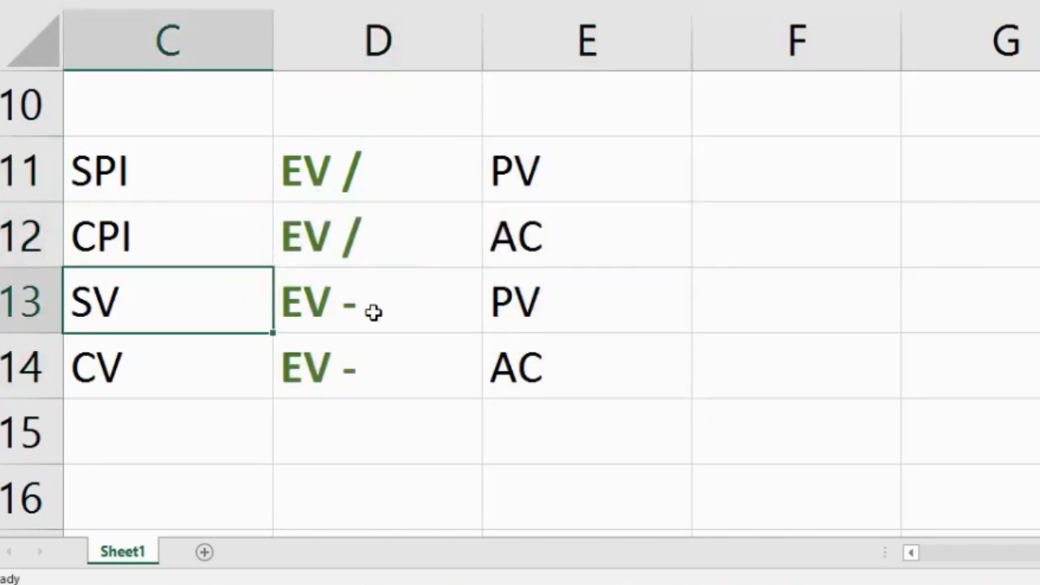
click(377, 367)
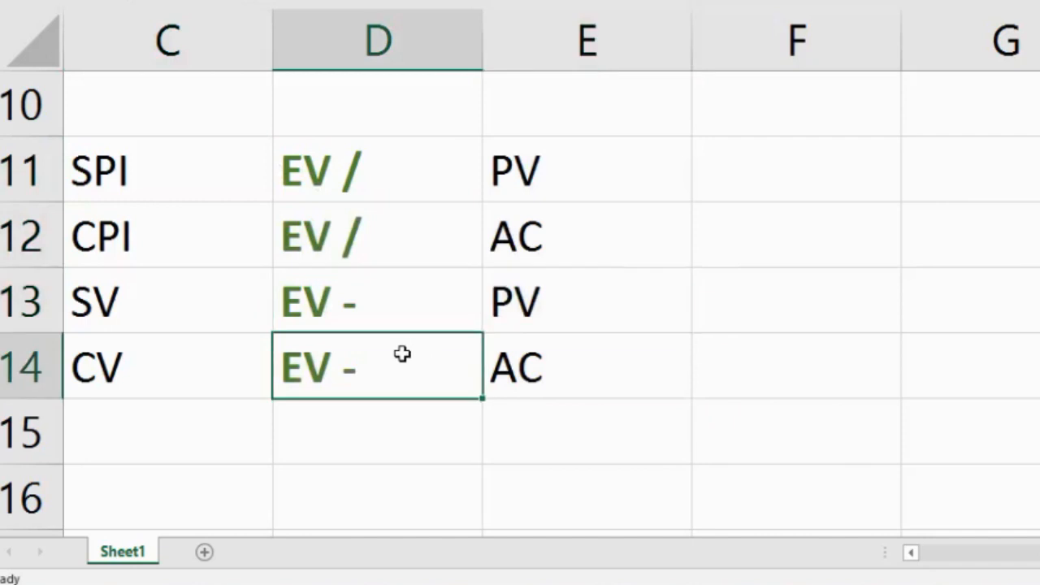
mouse_move(415, 364)
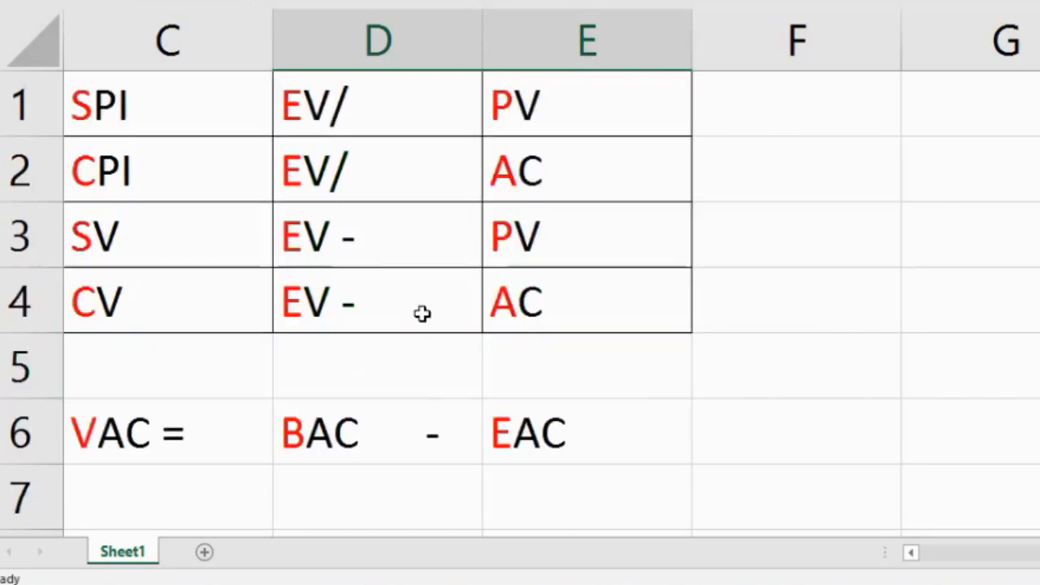
Give the PV, AC, PV, AC cells in column E a yellow fill.
click(587, 104)
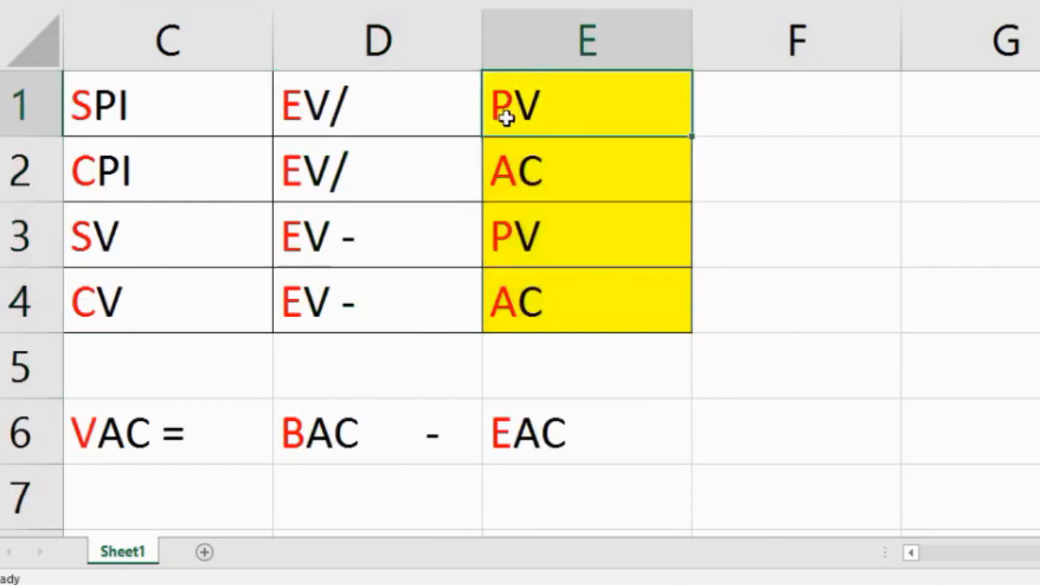
mouse_move(445, 143)
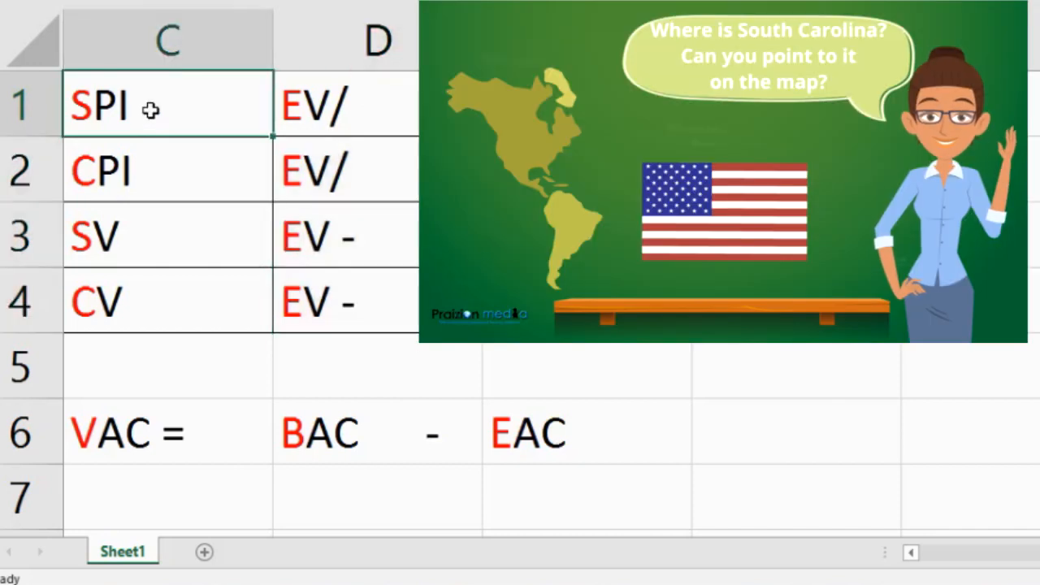
drag(169, 104, 169, 300)
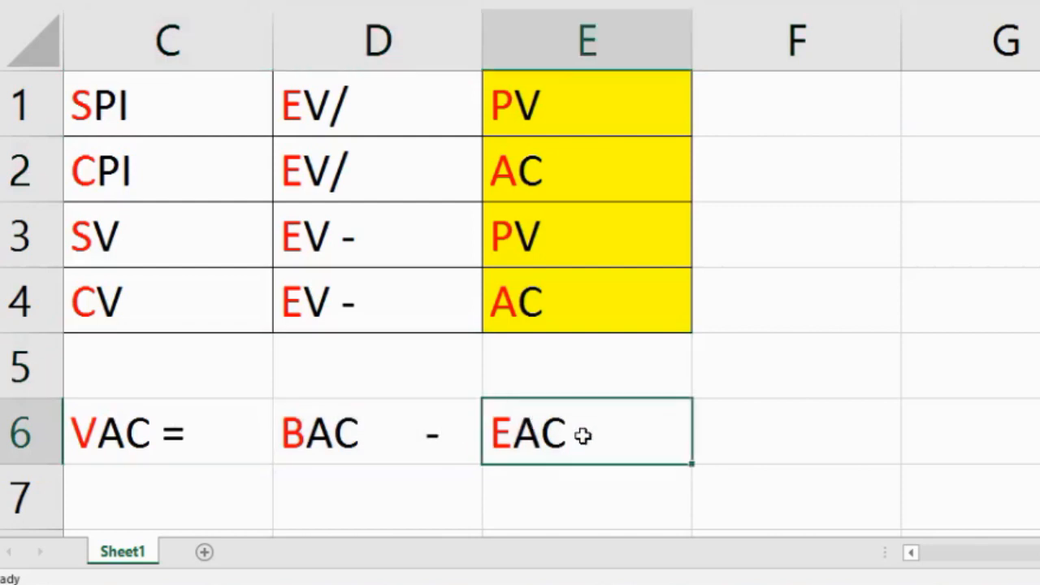
click(377, 432)
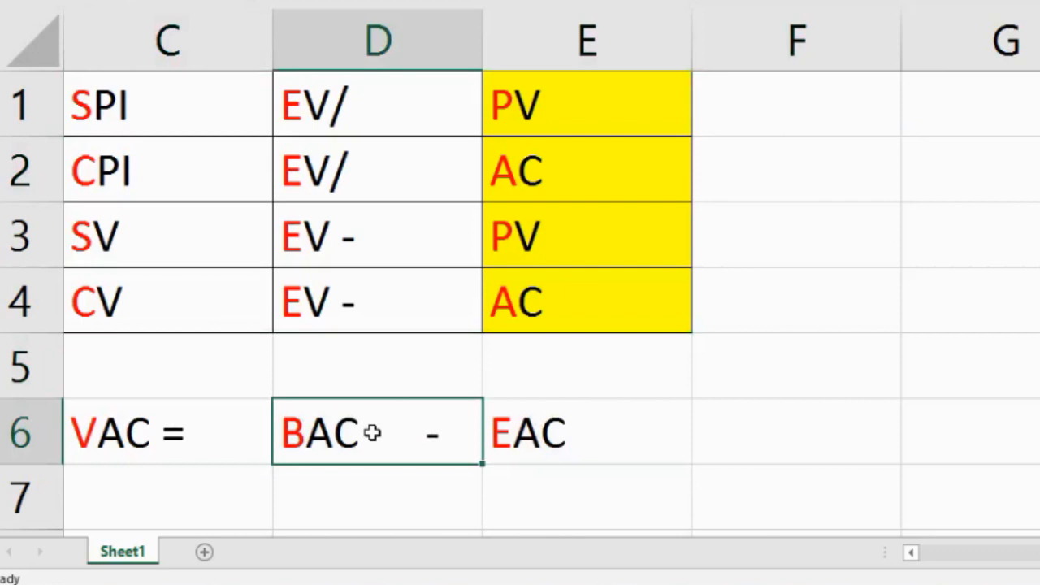
mouse_move(345, 432)
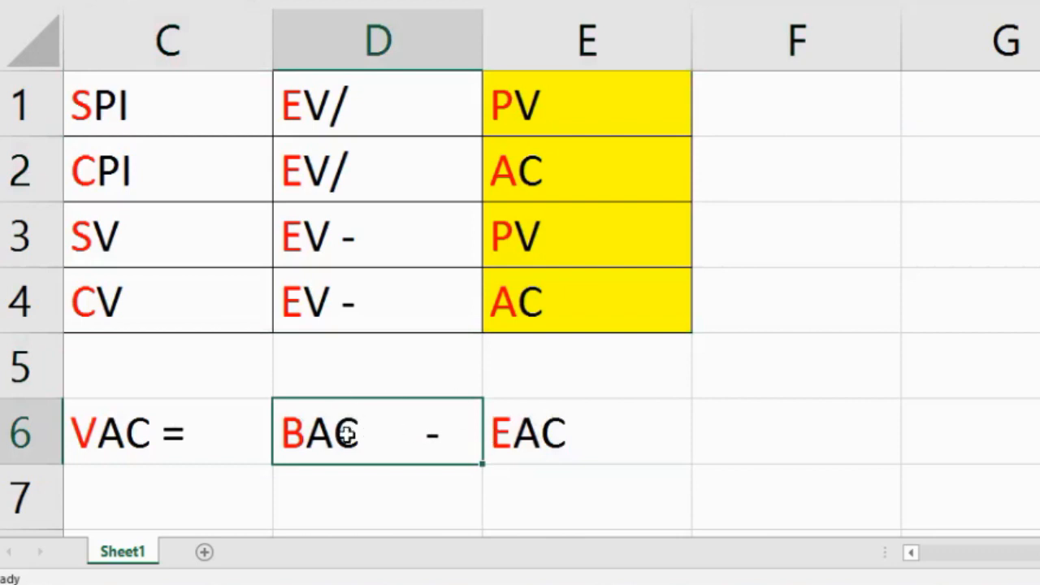
mouse_move(377, 429)
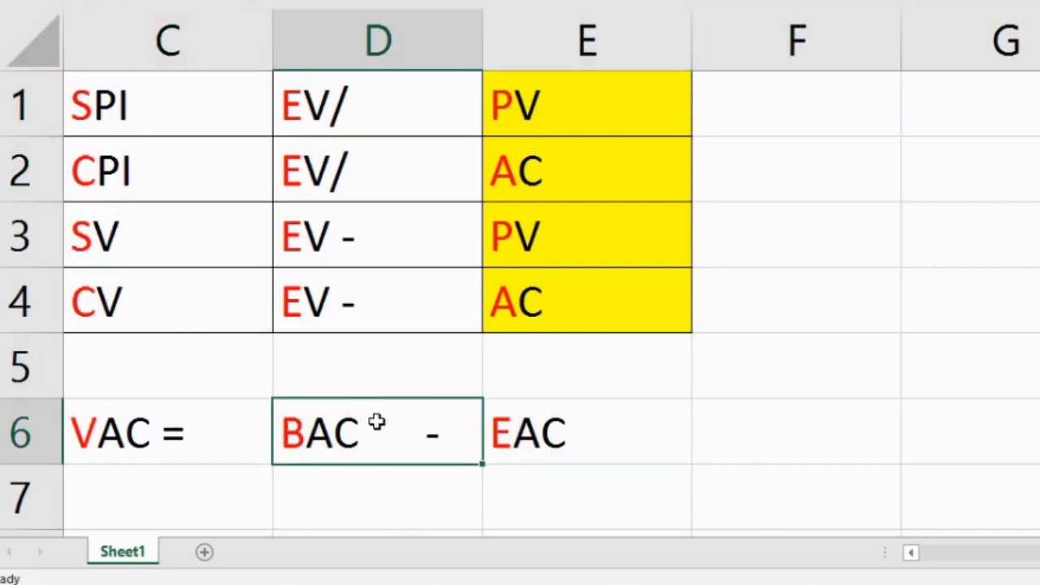
mouse_move(387, 426)
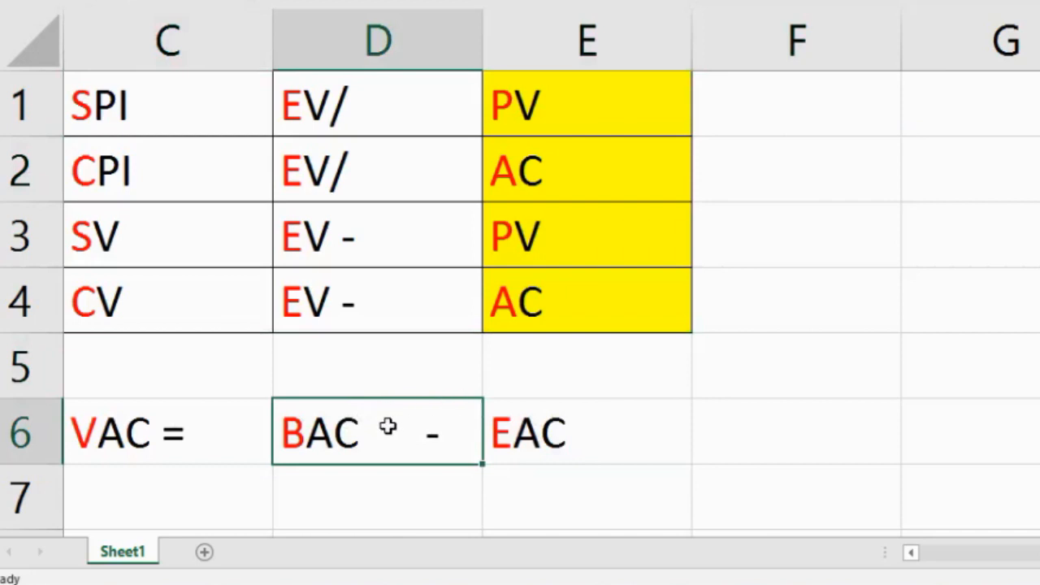
click(586, 432)
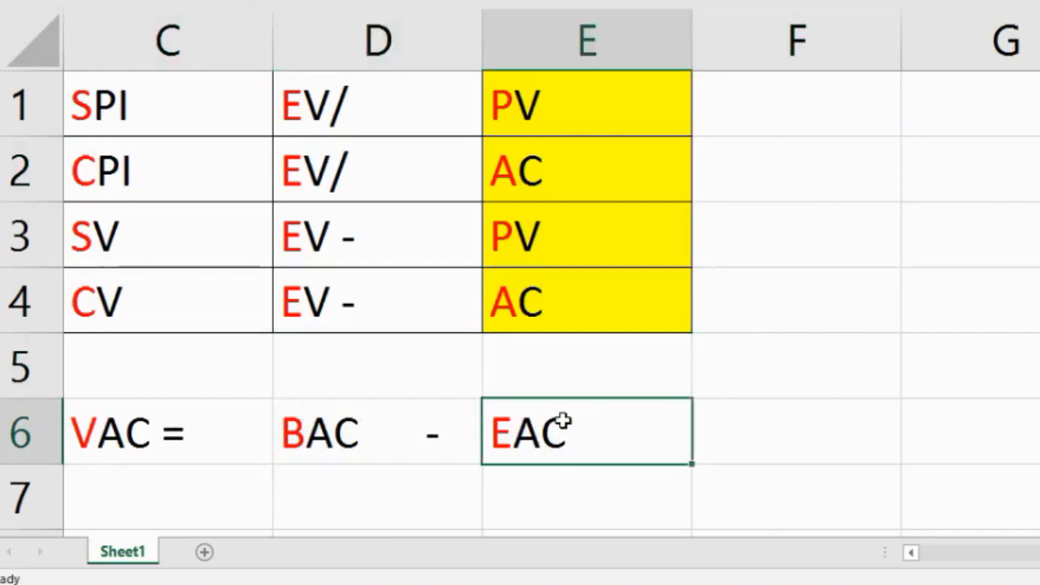
click(377, 432)
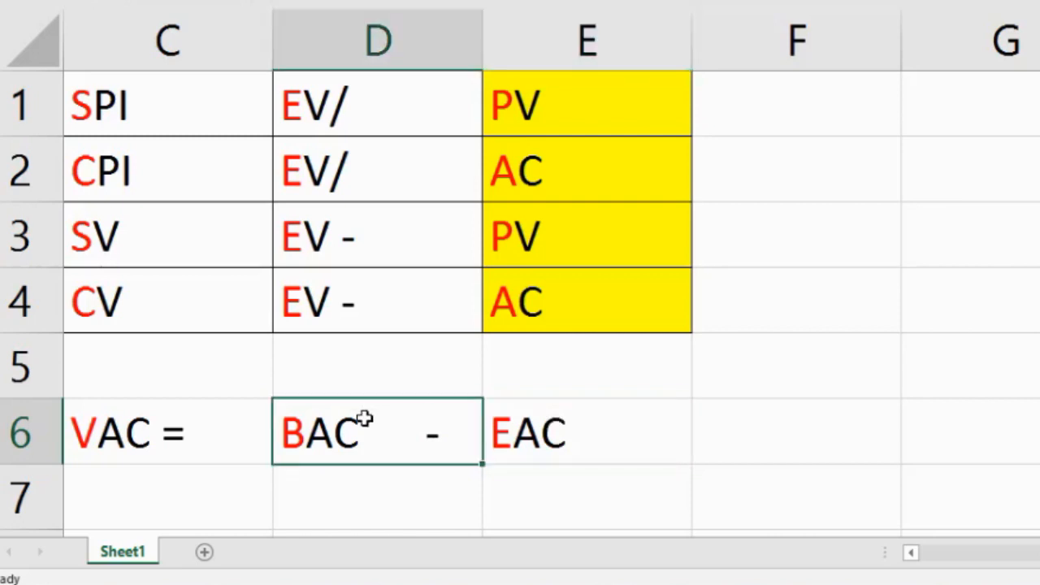